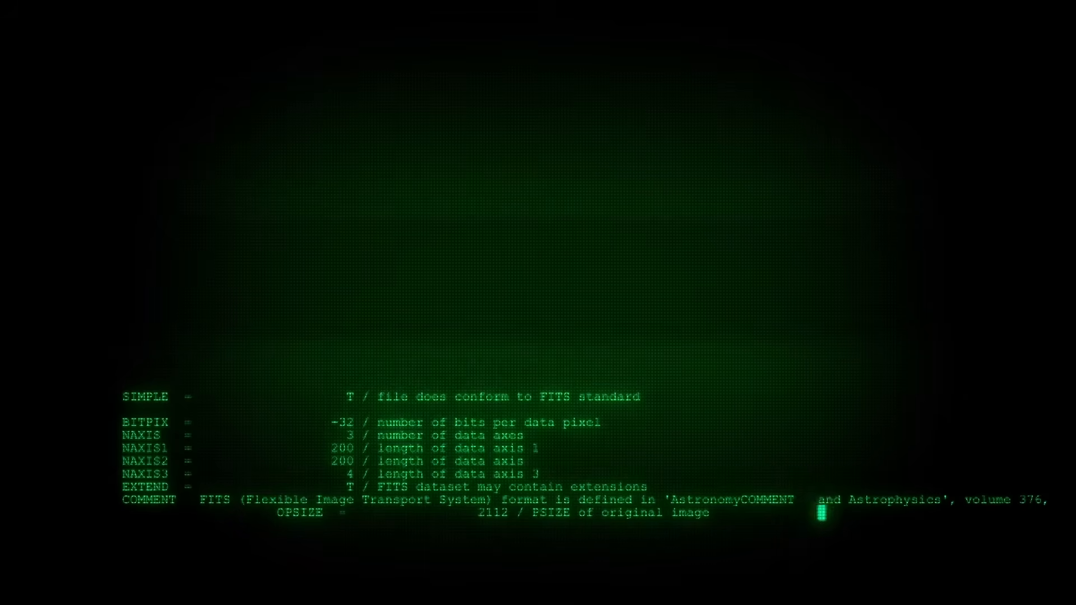
pyautogui.scroll(-3)
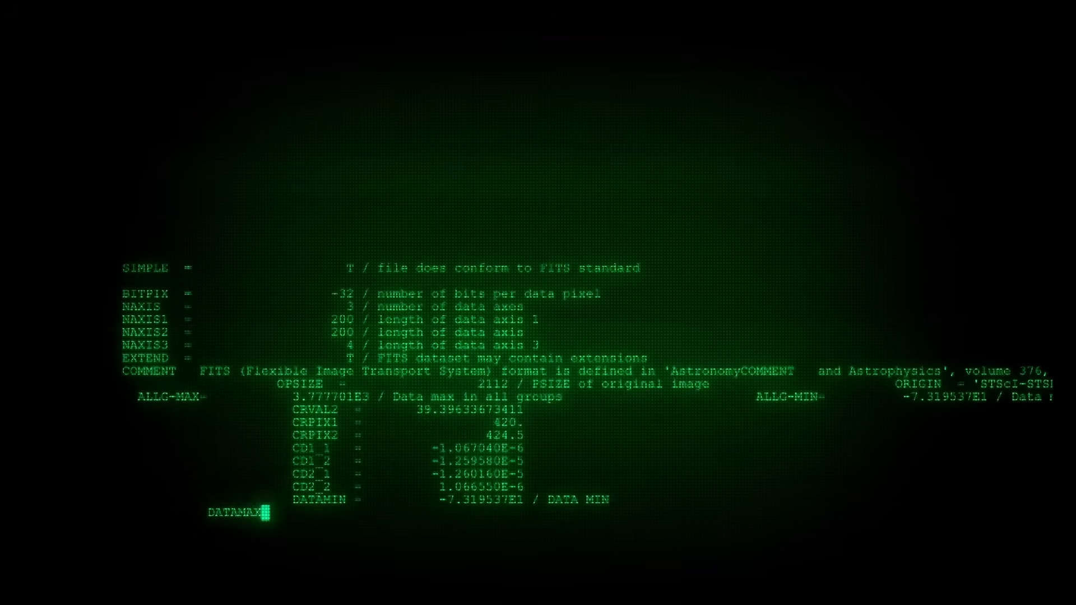
pyautogui.scroll(-3)
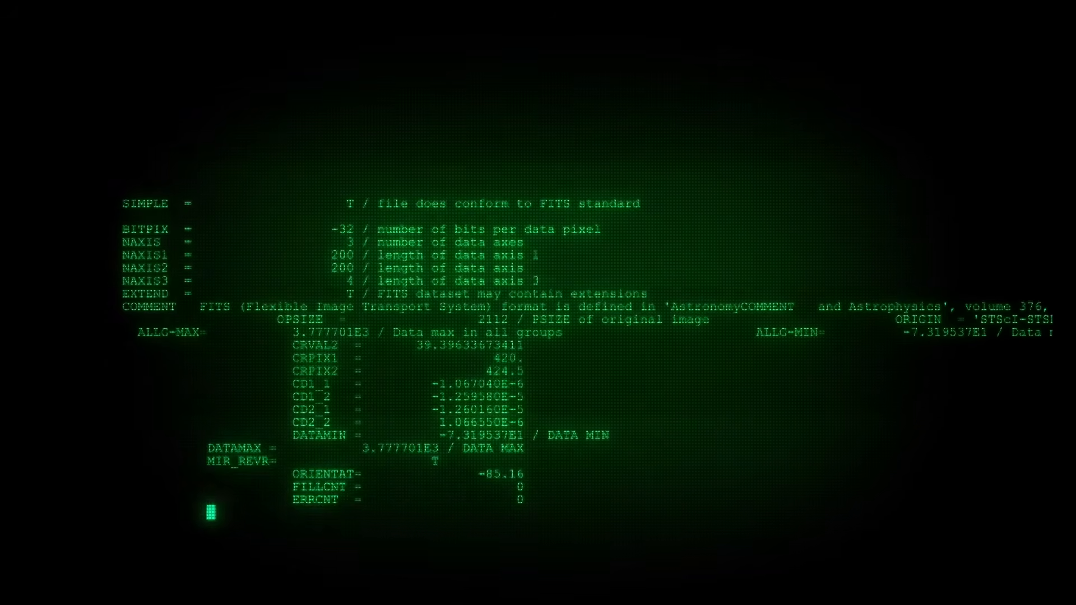
pyautogui.scroll(-3)
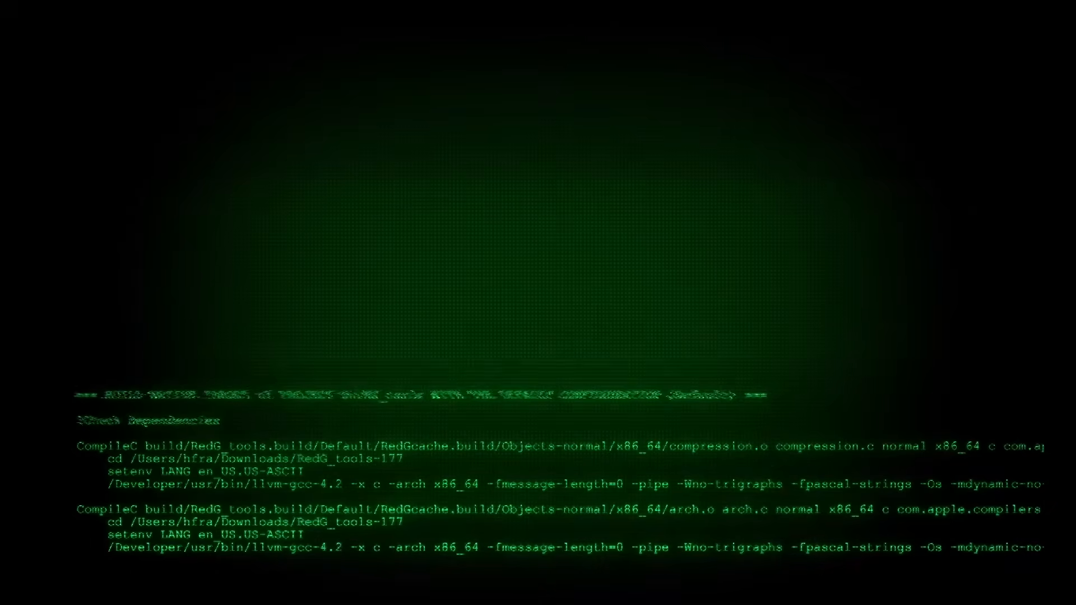
pyautogui.scroll(-3)
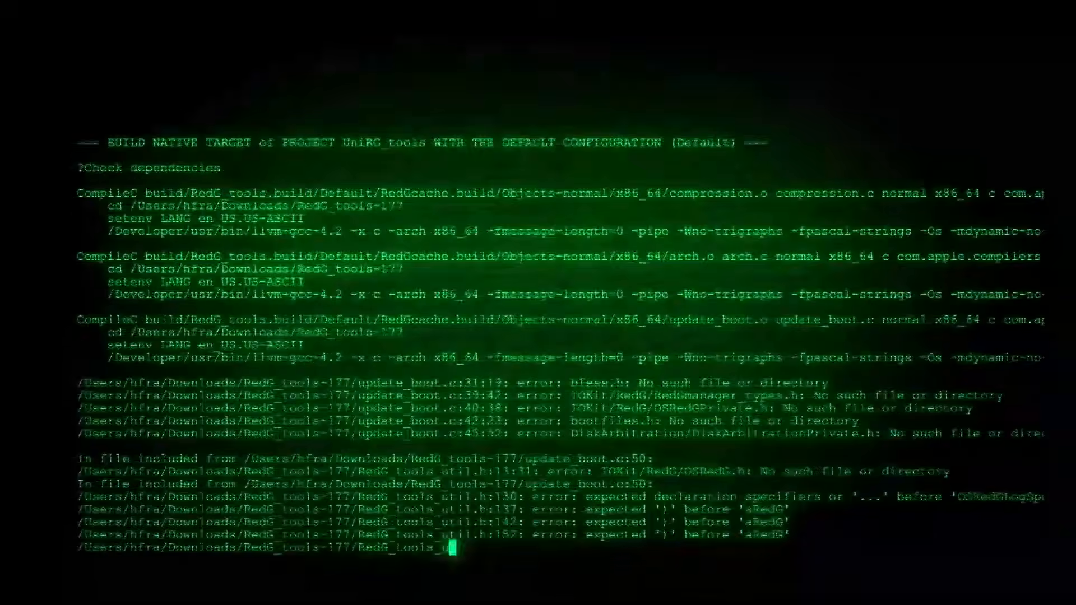
pyautogui.scroll(-3)
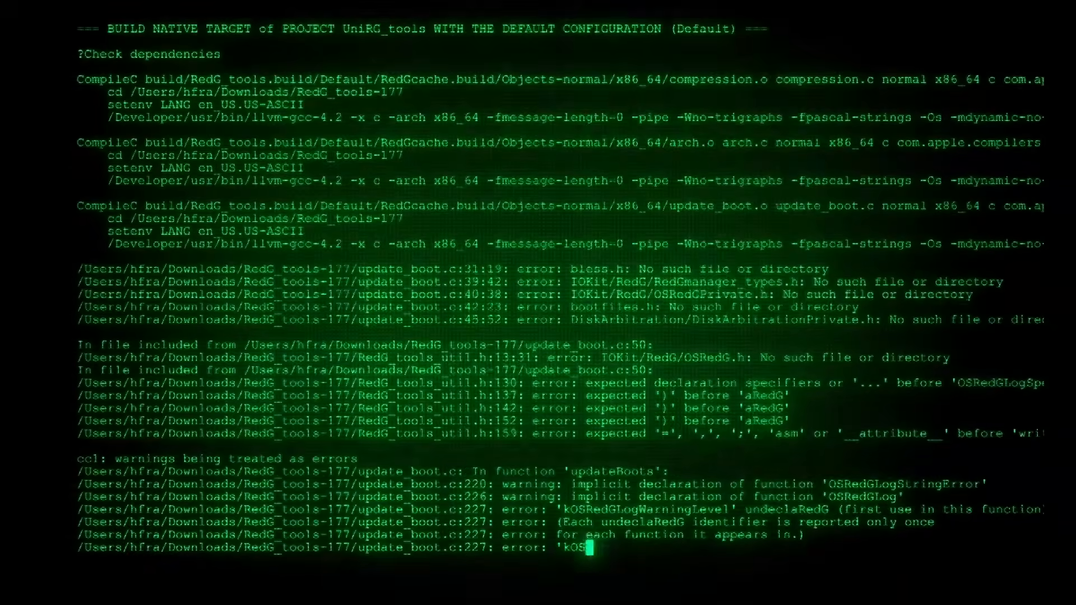